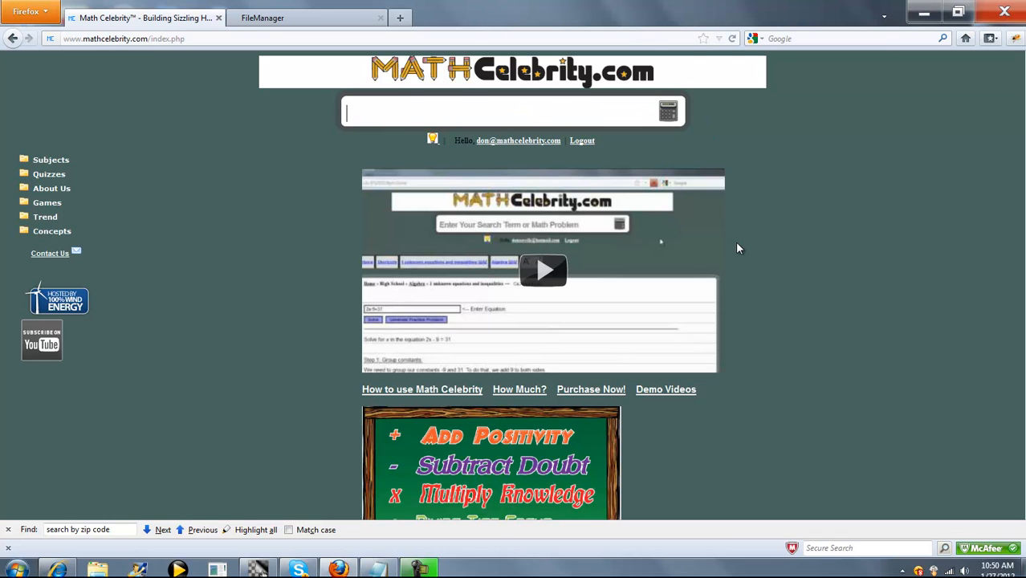
# Step: Search the site for 'logistic map' to reach the Logistic Map Calculator
pyautogui.write('logistic map')
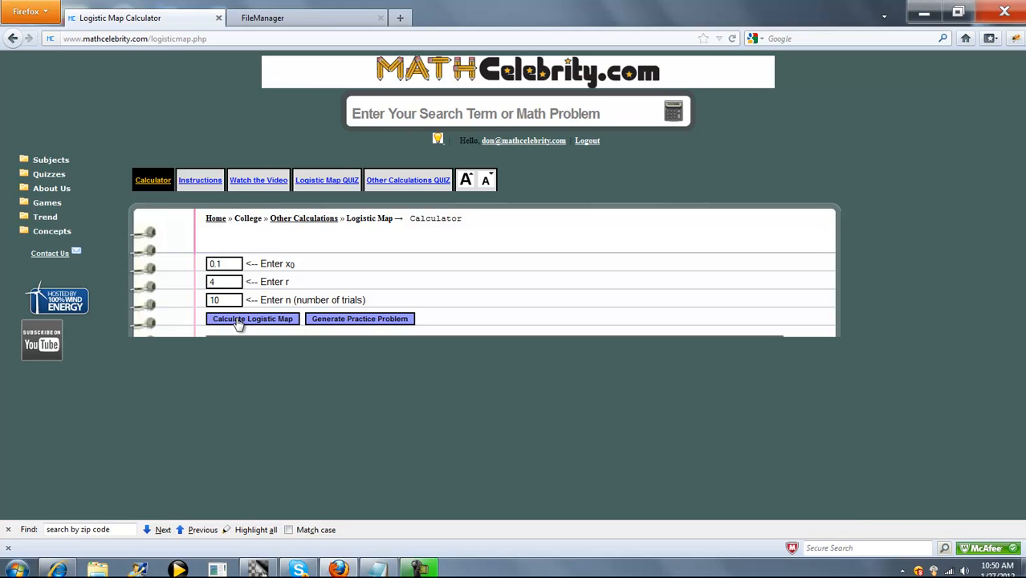
# Step: Calculate the logistic map for x0 = 0.1, r = 4, 10 trials and review the iteration table
pyautogui.click(252, 317)
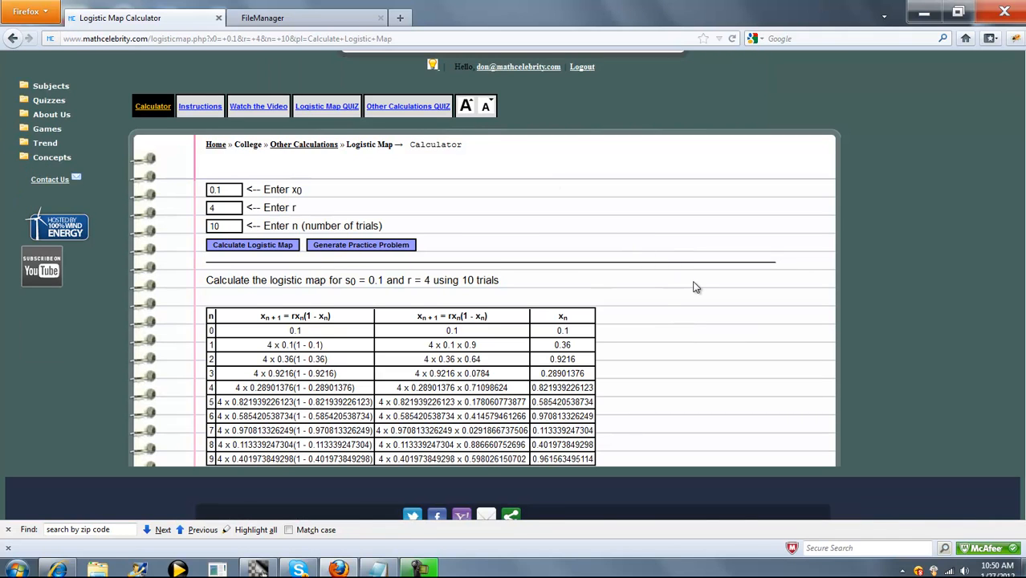
pyautogui.scroll(-3)
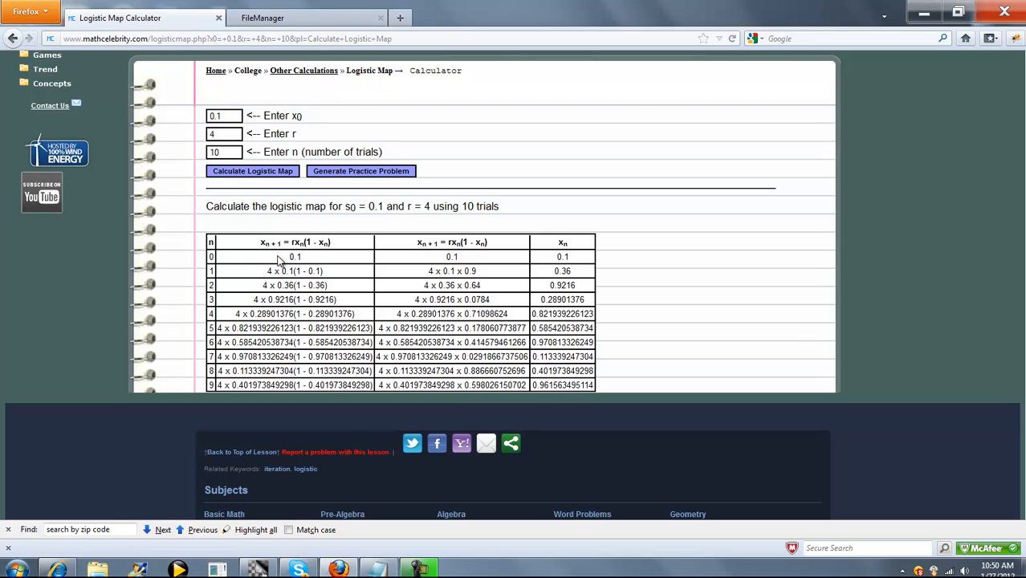
pyautogui.moveTo(345, 248)
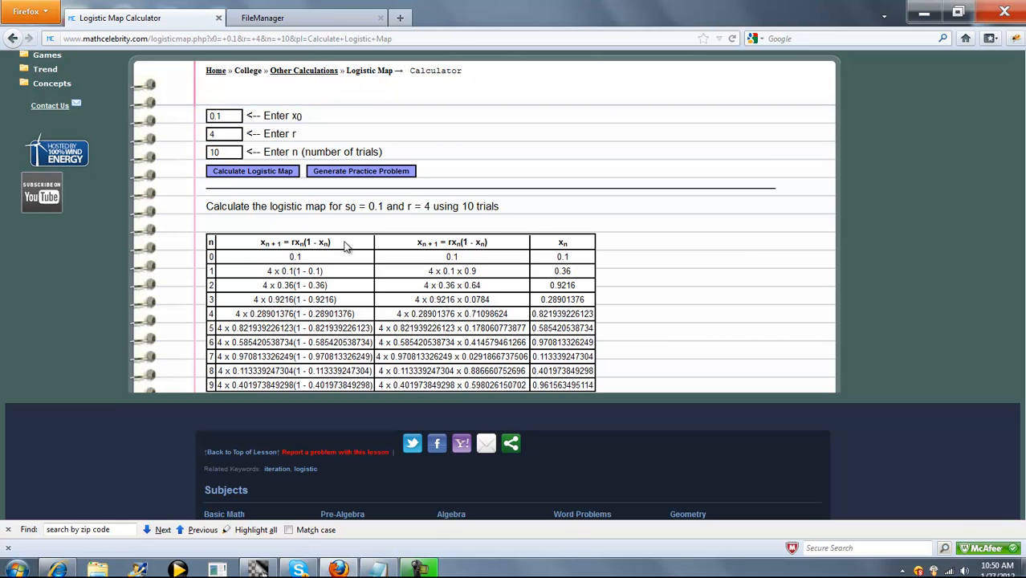
pyautogui.moveTo(301, 261)
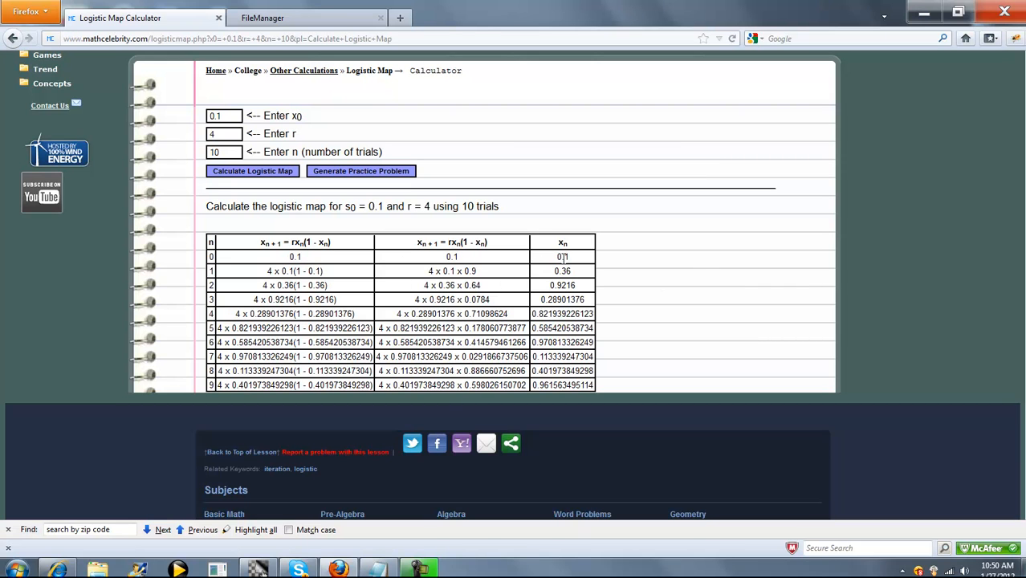
pyautogui.moveTo(318, 266)
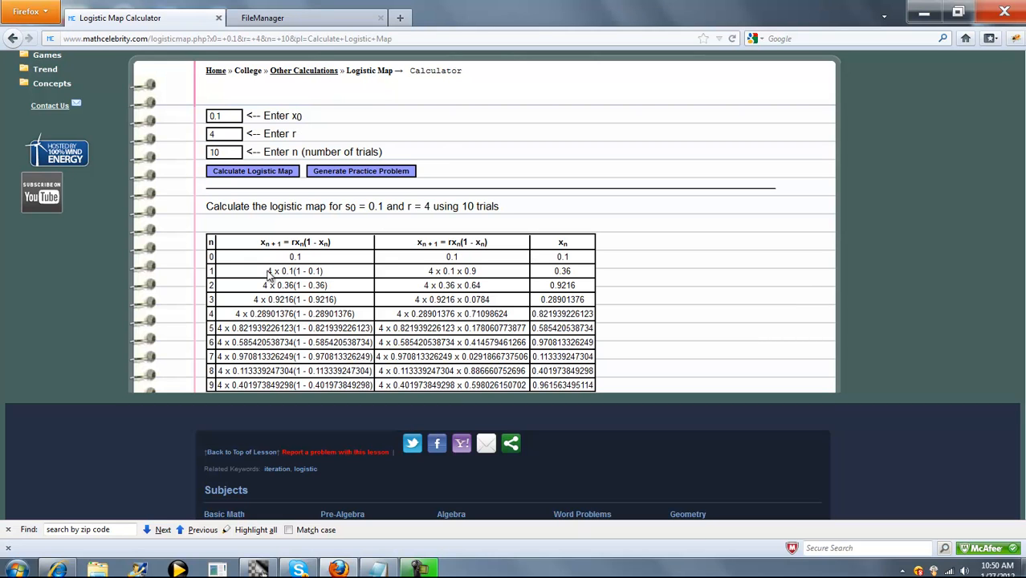
pyautogui.moveTo(402, 268)
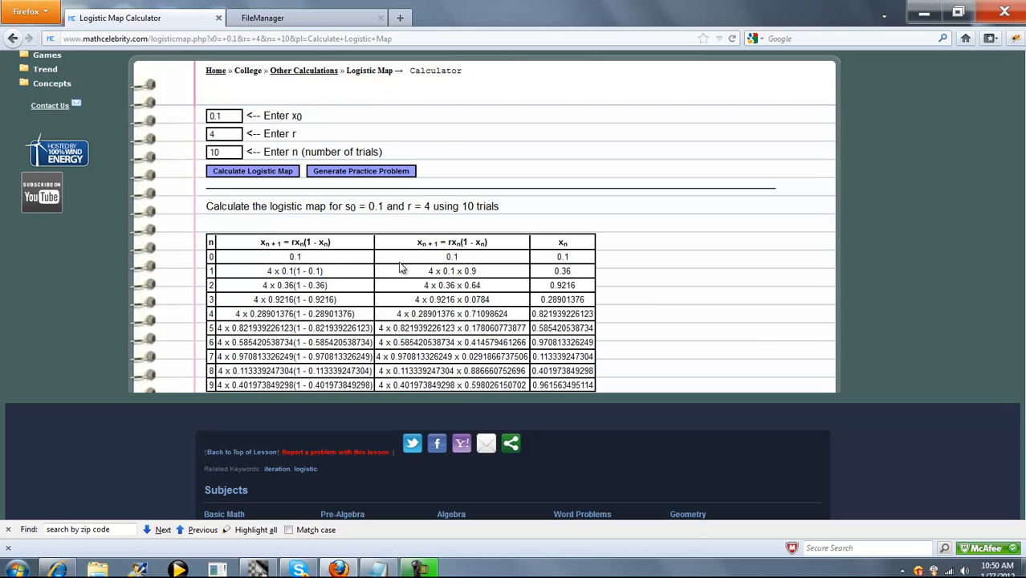
pyautogui.doubleClick(451, 269)
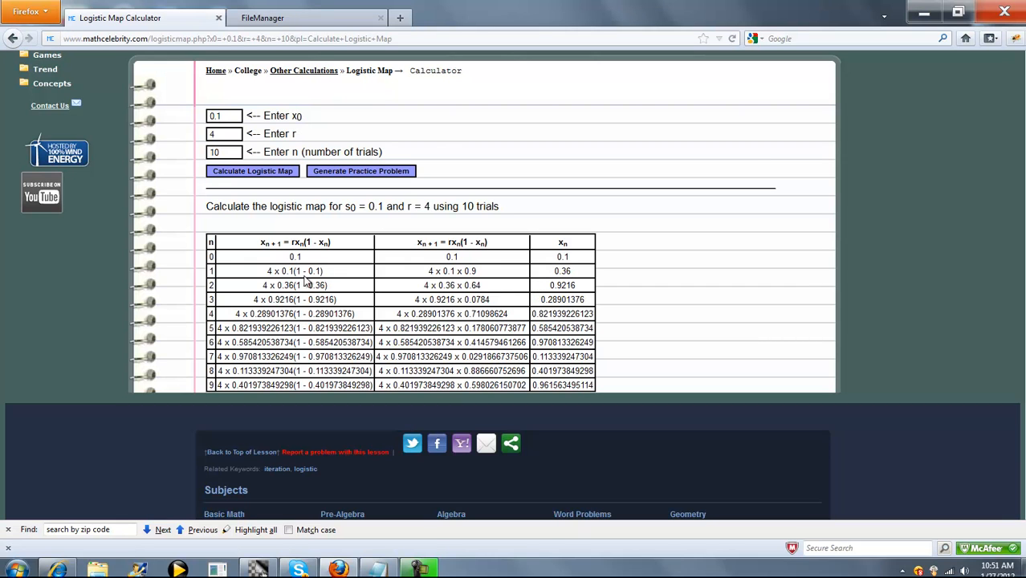
pyautogui.doubleClick(294, 285)
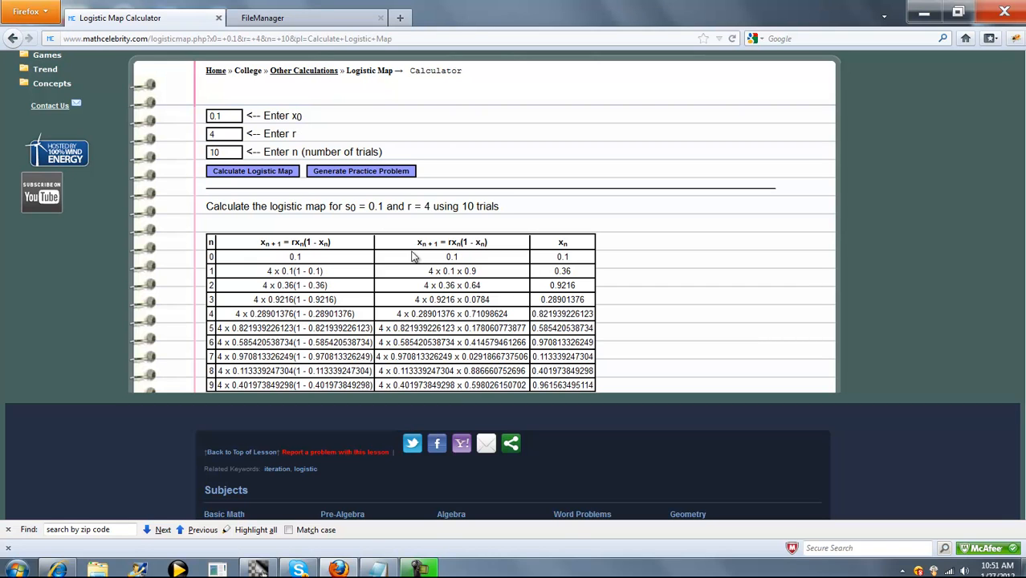
pyautogui.moveTo(543, 341)
pyautogui.write('30')
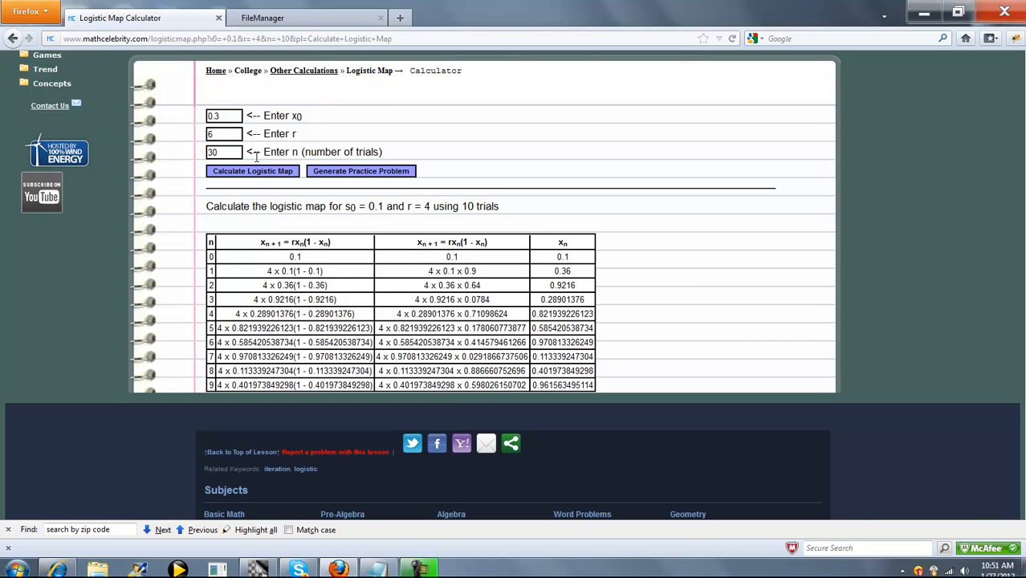
# Step: Recalculate with x0 = 0.3, r = 6, 30 trials and scroll through values diverging to -INF
pyautogui.click(252, 170)
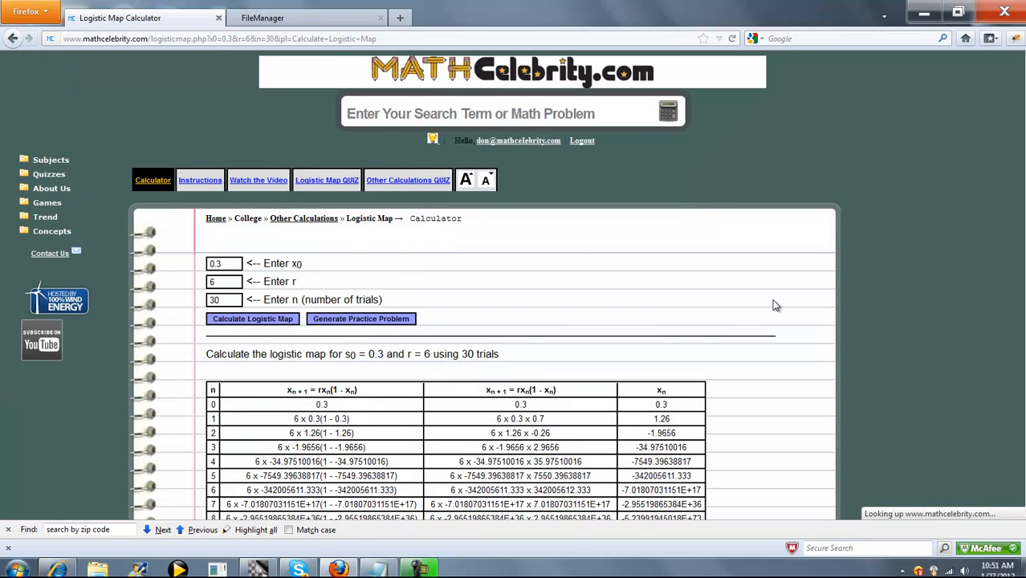
pyautogui.scroll(-3)
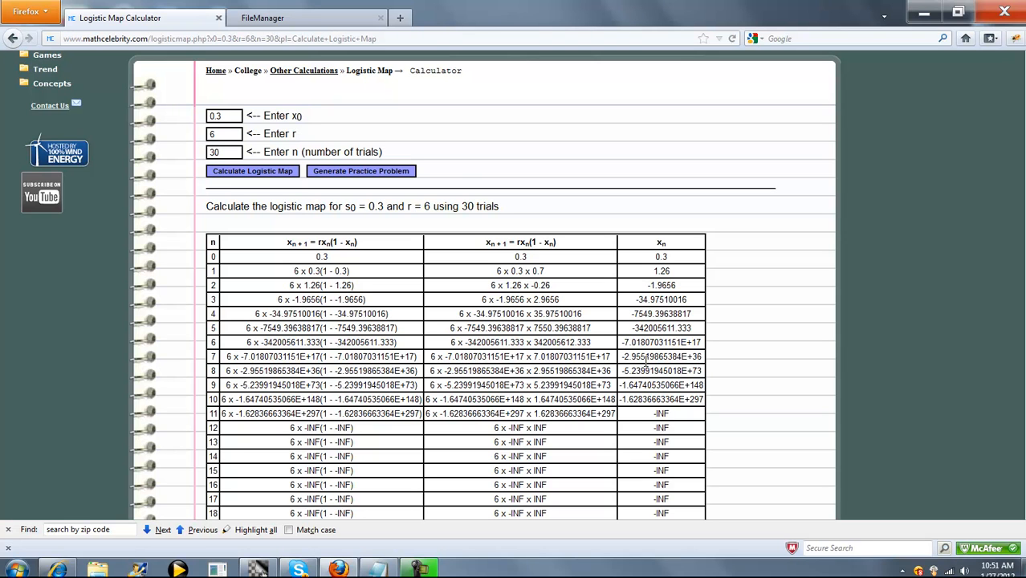
pyautogui.scroll(-3)
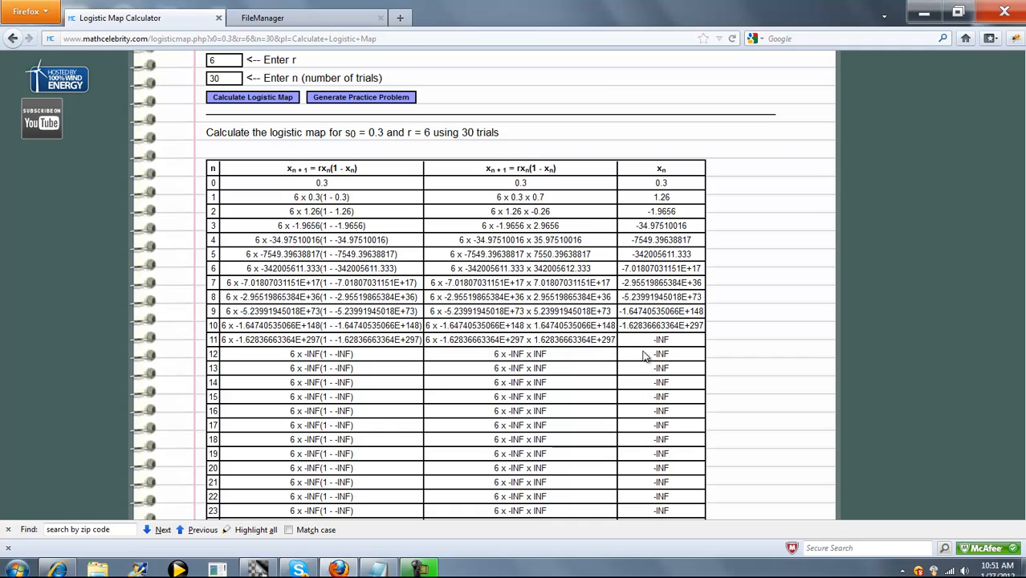
pyautogui.moveTo(507, 382)
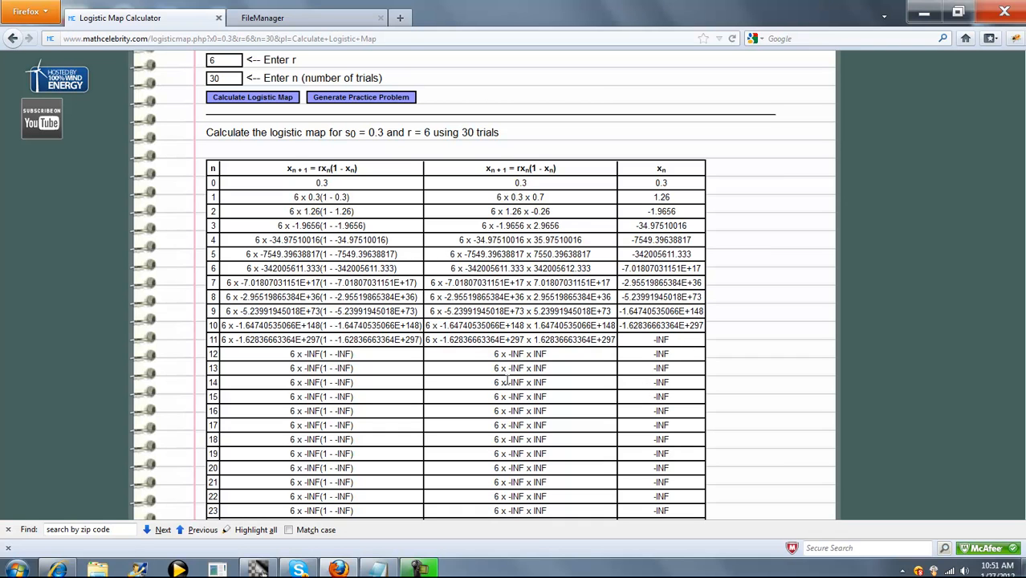
pyautogui.moveTo(591, 268)
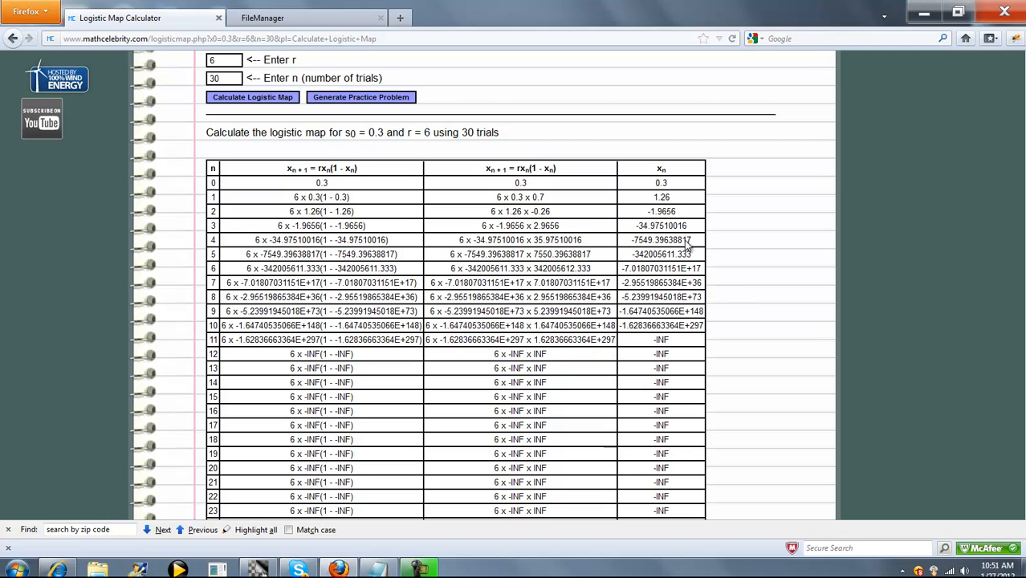
pyautogui.moveTo(723, 305)
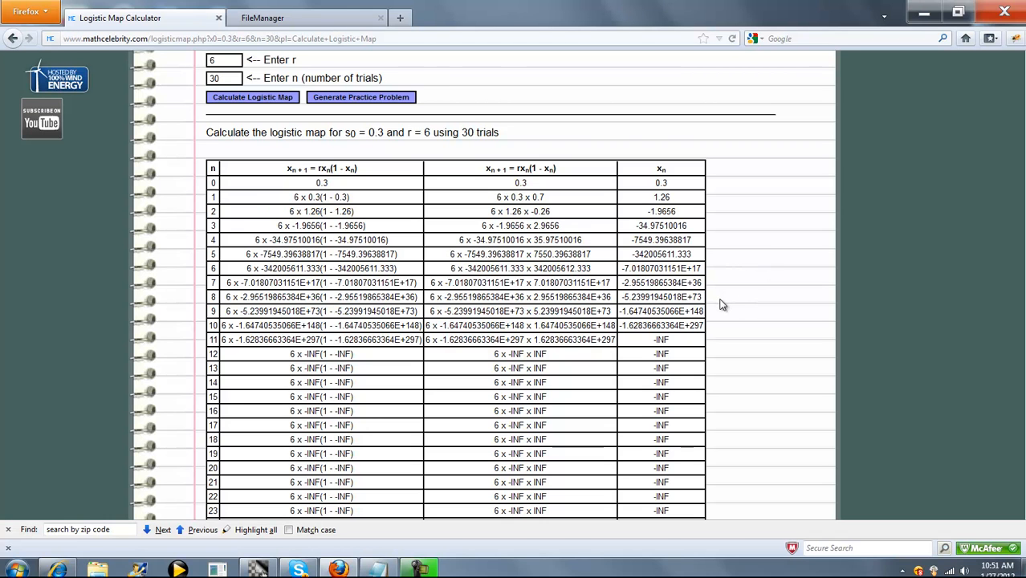
pyautogui.scroll(3)
pyautogui.write('2')
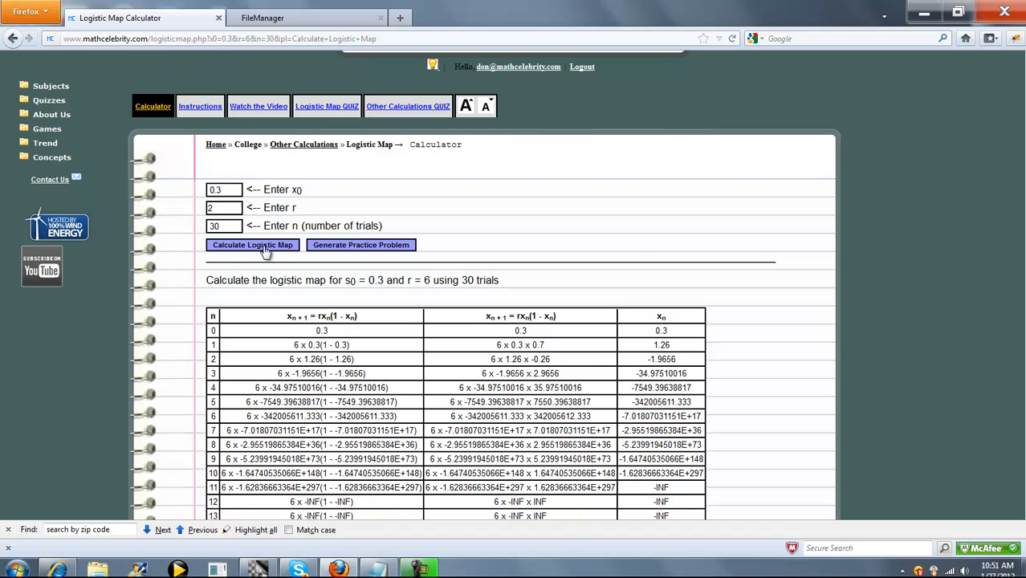
pyautogui.click(252, 244)
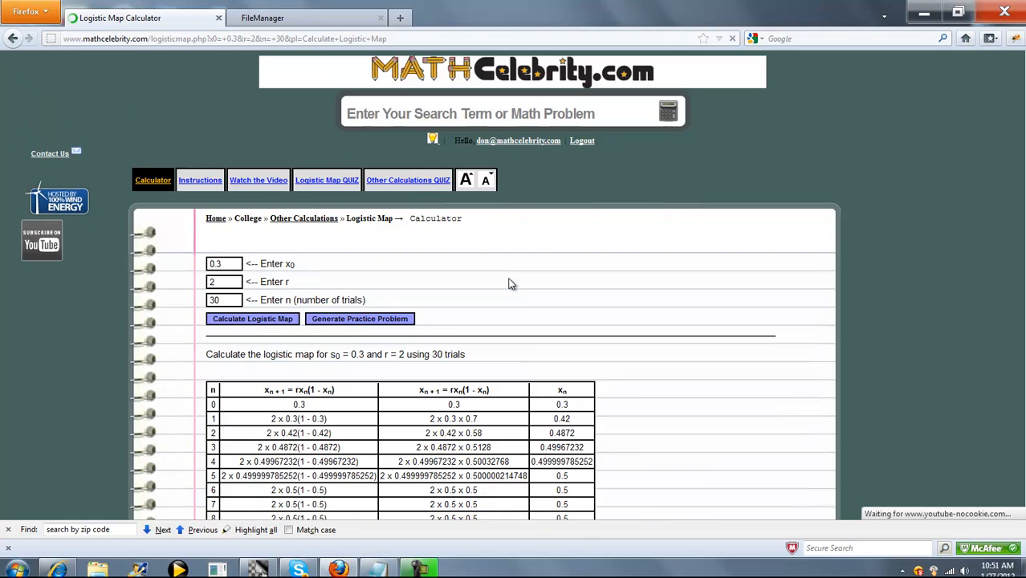
pyautogui.scroll(-3)
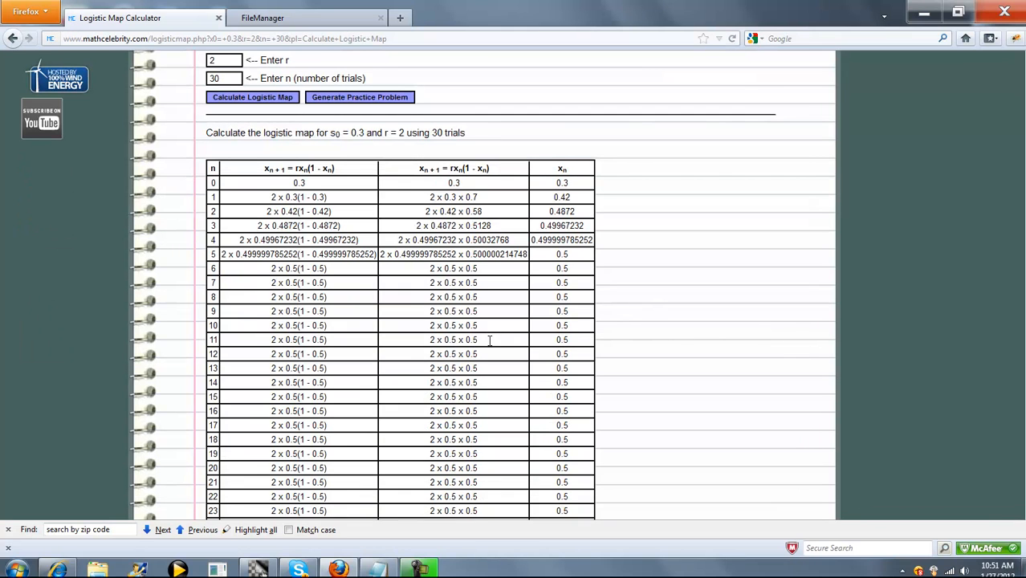
pyautogui.moveTo(562, 257)
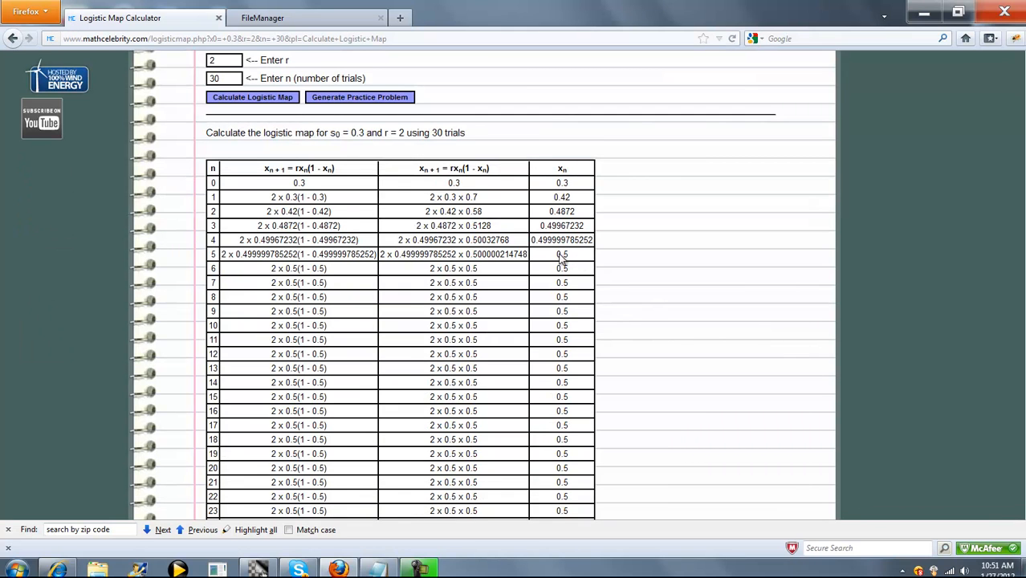
pyautogui.scroll(-3)
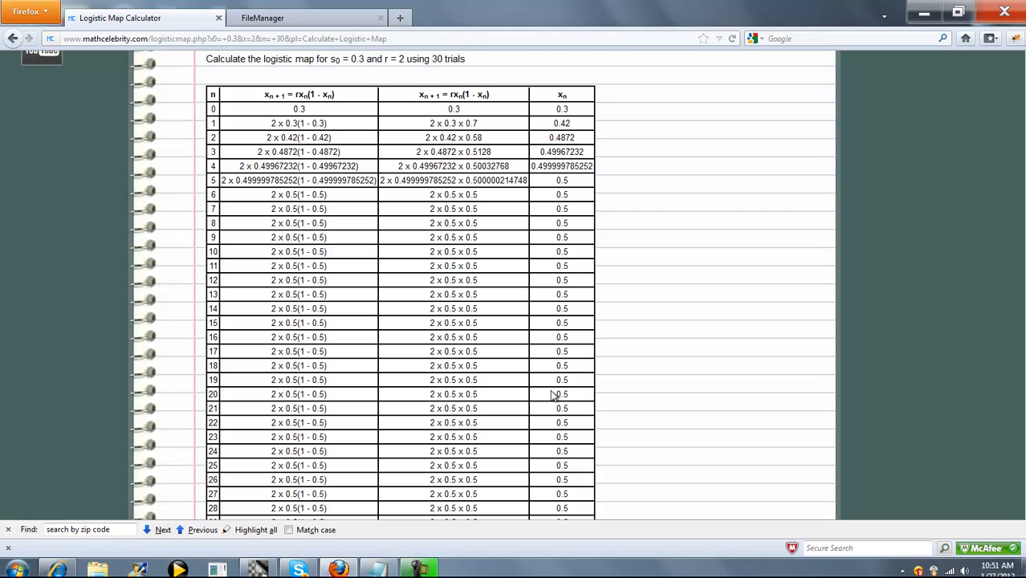
pyautogui.scroll(-3)
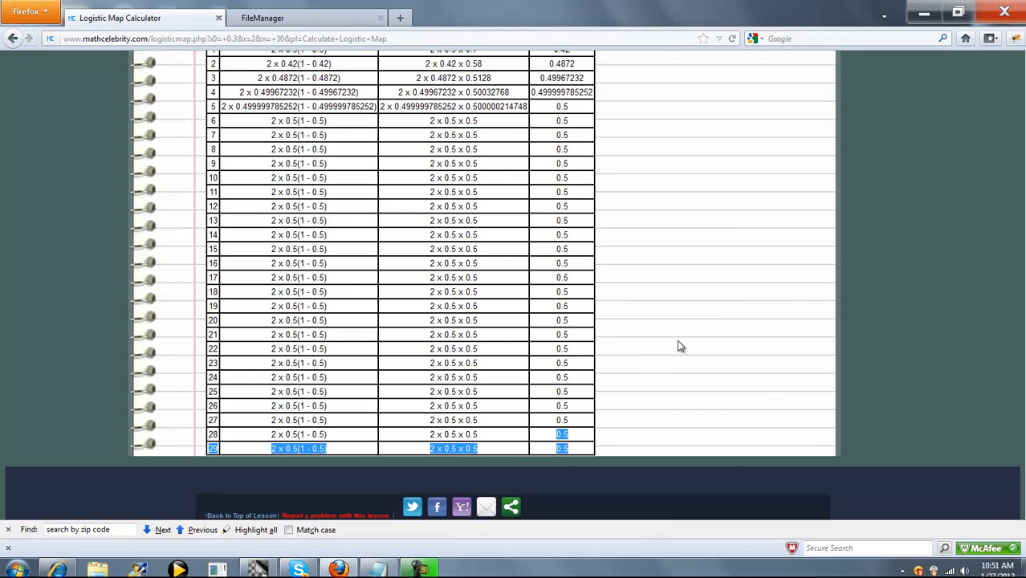
pyautogui.scroll(3)
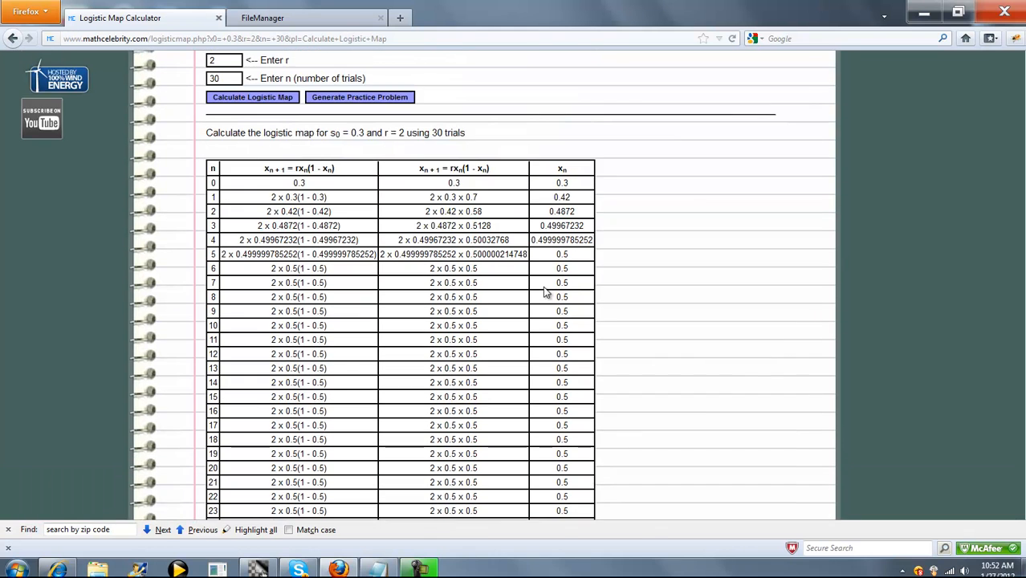
pyautogui.scroll(3)
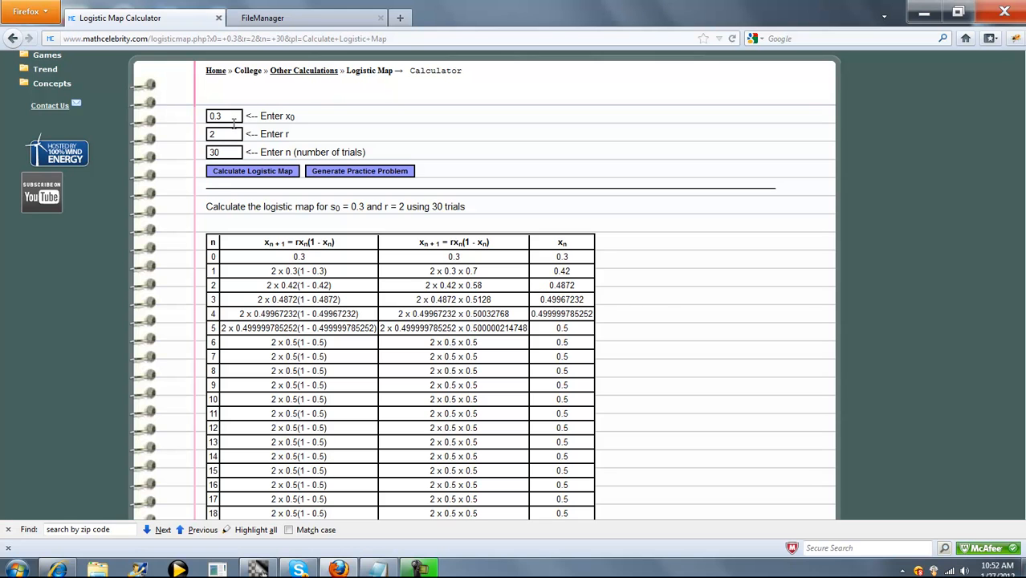
pyautogui.scroll(3)
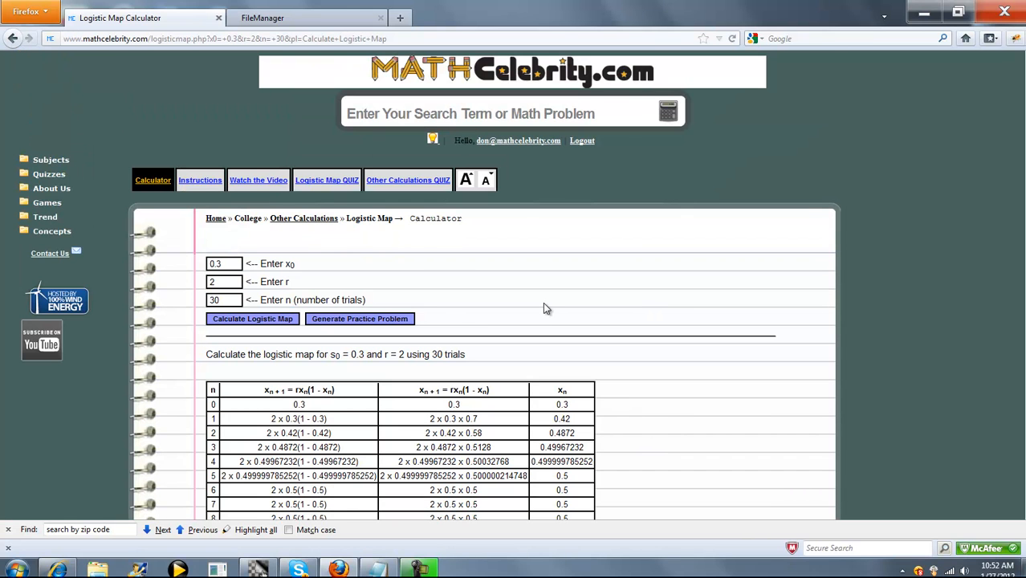
pyautogui.moveTo(533, 310)
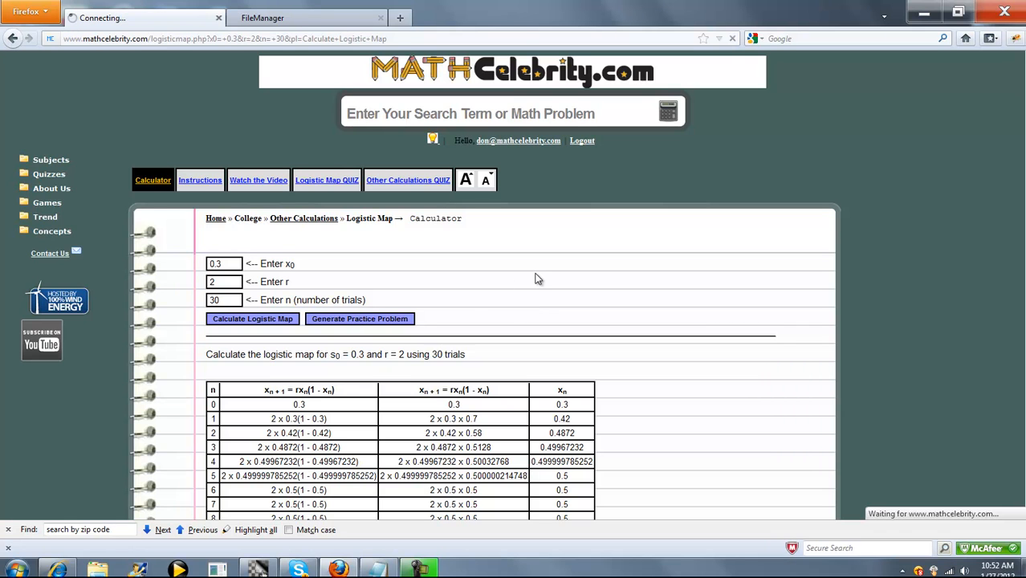
# Step: Generate practice problems until x0 = 0.26, r = 4, 10 trials, then calculate its logistic map
pyautogui.click(359, 318)
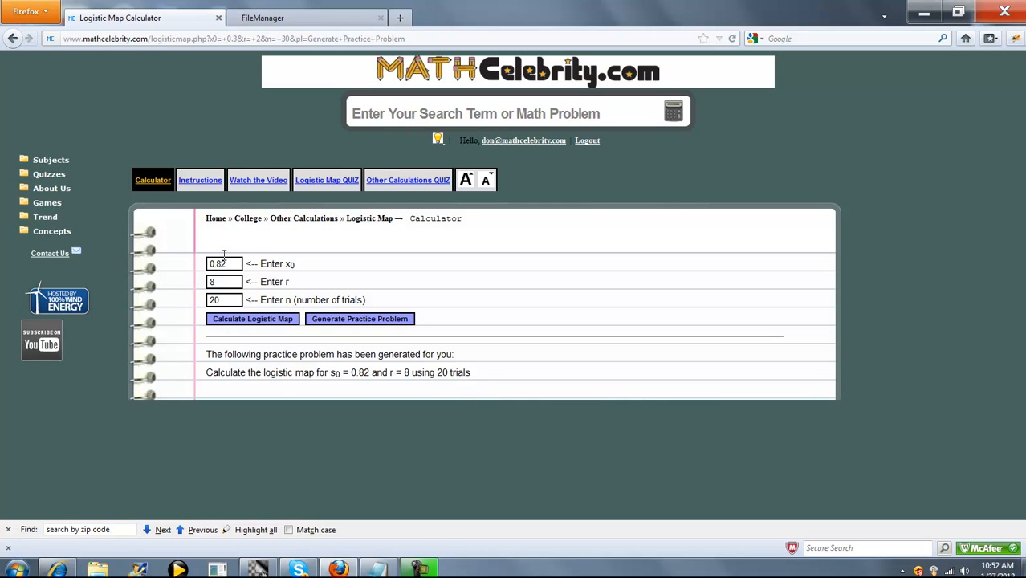
pyautogui.moveTo(537, 323)
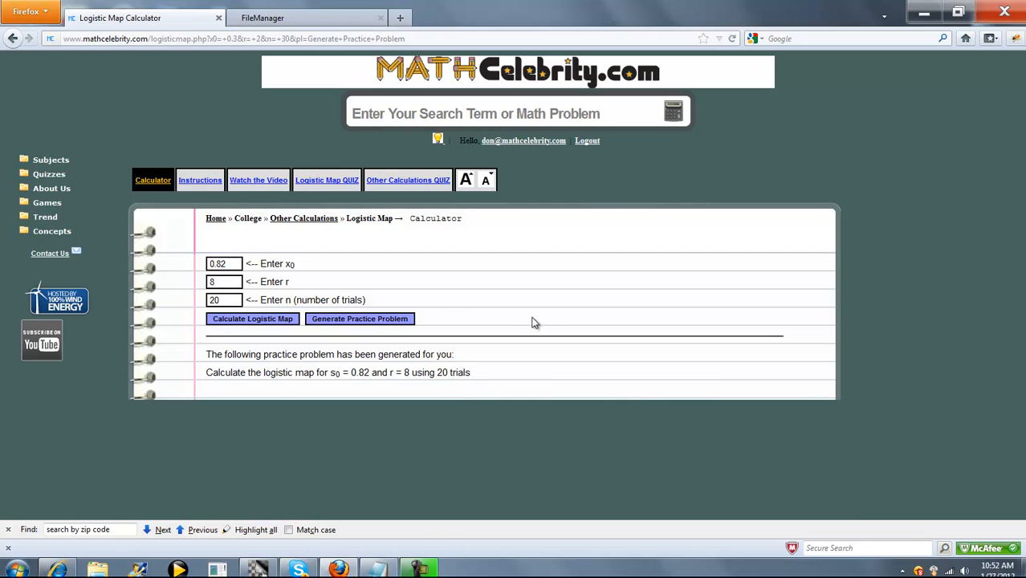
pyautogui.click(359, 318)
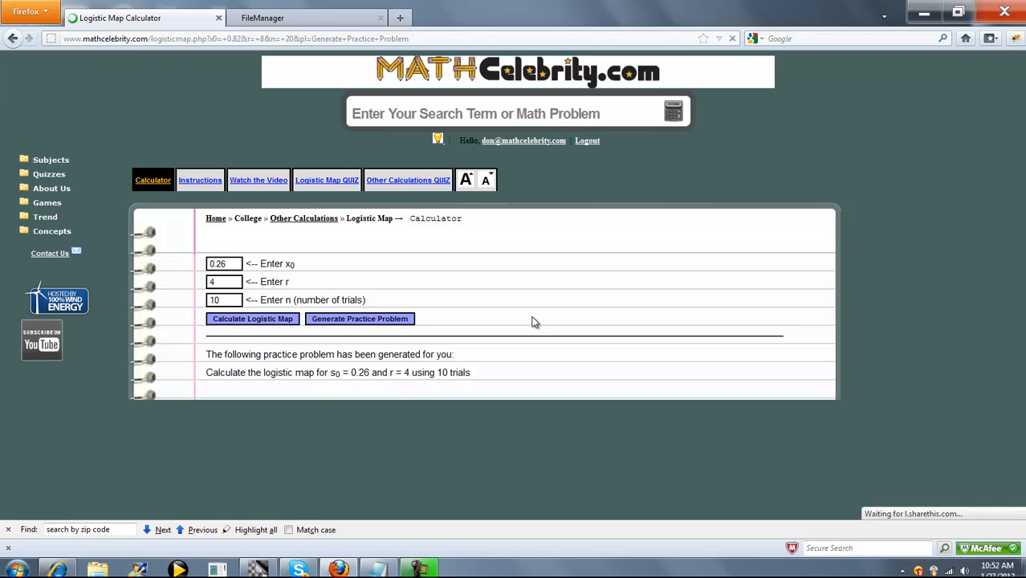
pyautogui.click(252, 318)
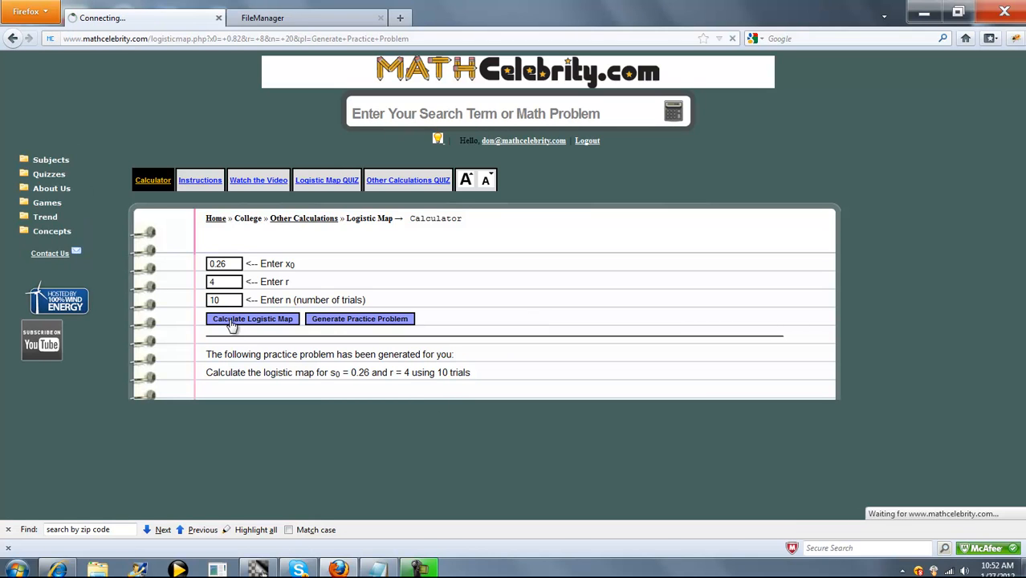
pyautogui.click(252, 317)
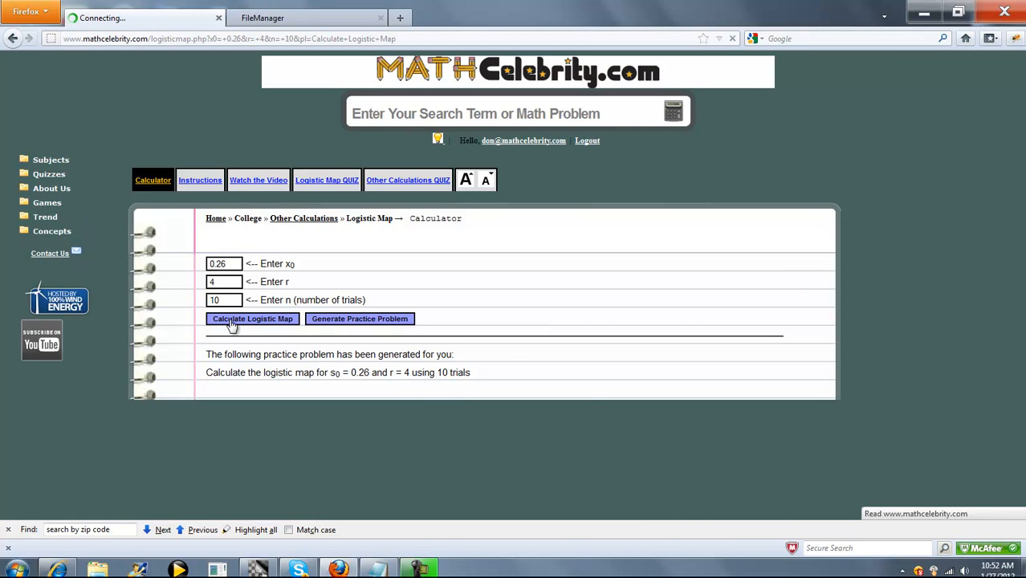
# Step: View the 10-row iteration table for x0 = 0.26, r = 4 and return to the top
pyautogui.click(252, 318)
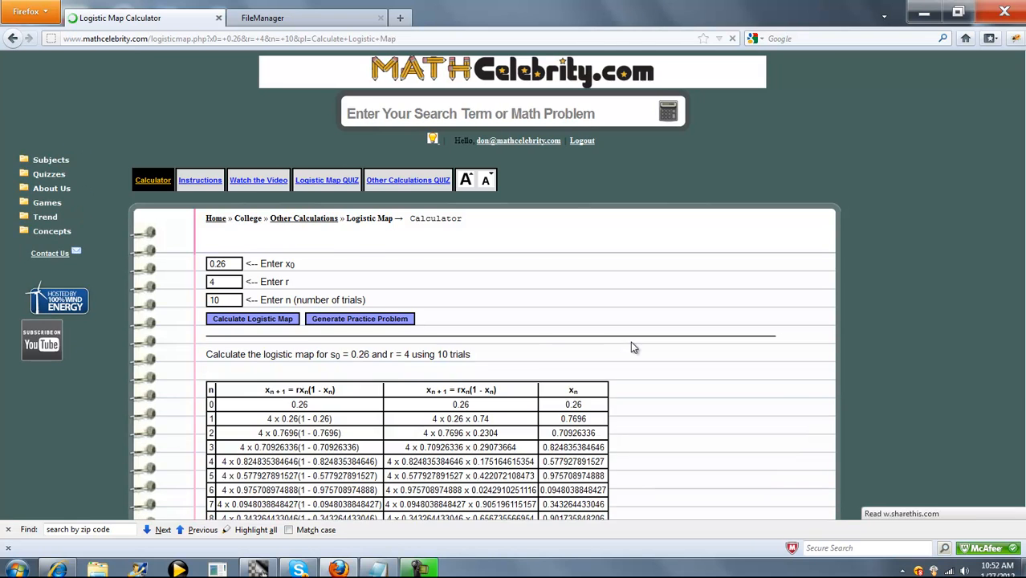
pyautogui.scroll(-3)
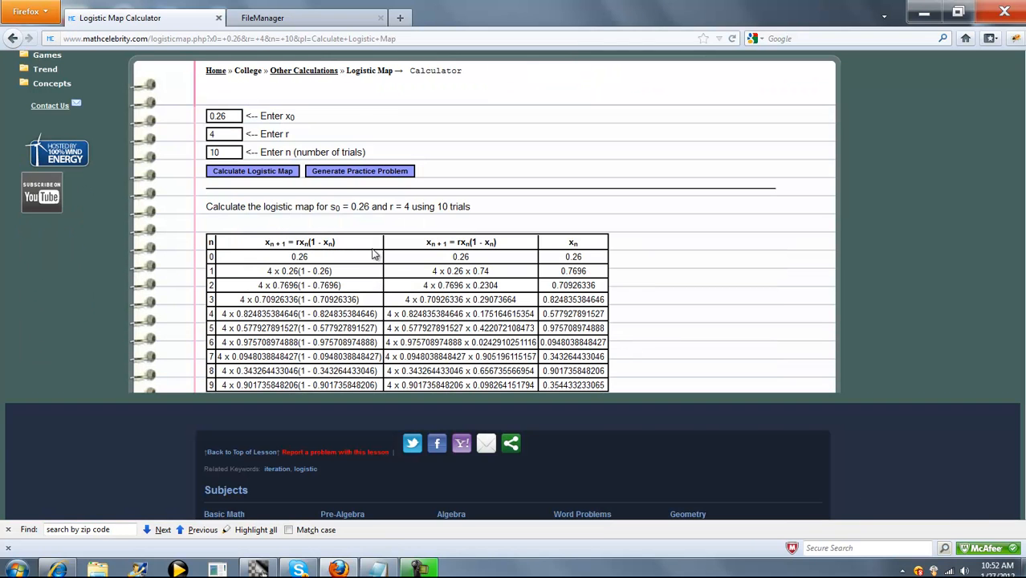
pyautogui.moveTo(356, 212)
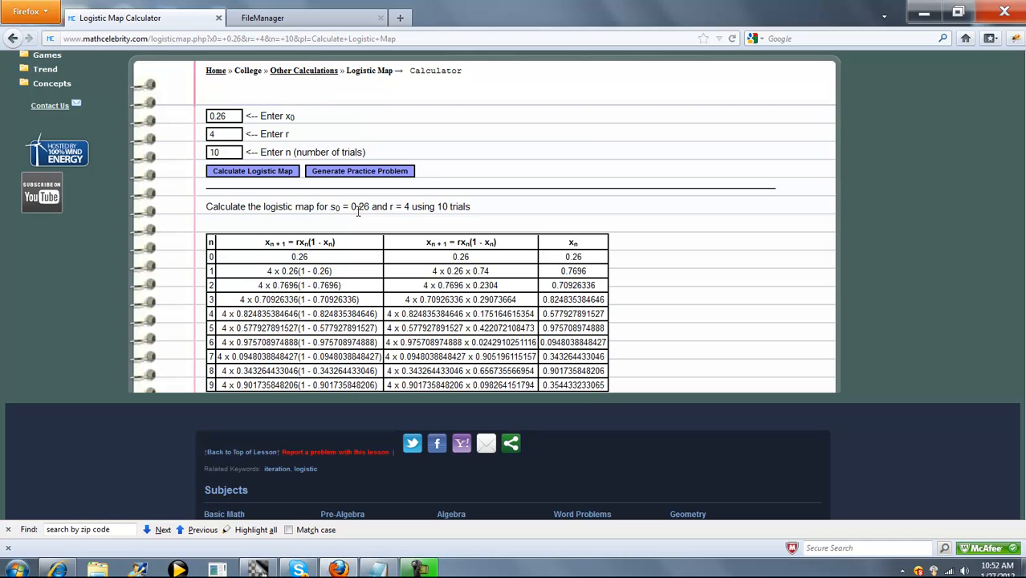
pyautogui.moveTo(562, 225)
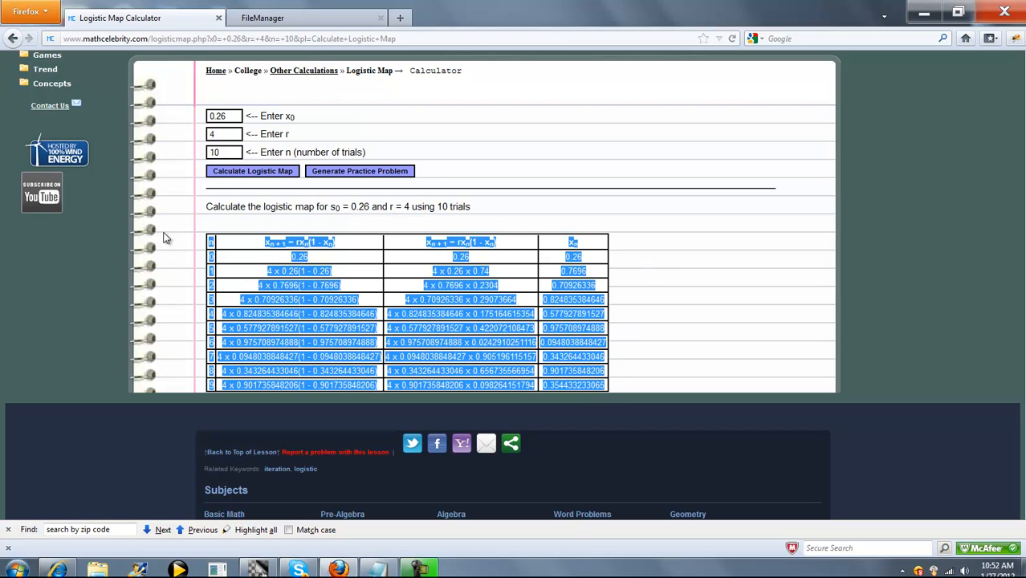
pyautogui.scroll(3)
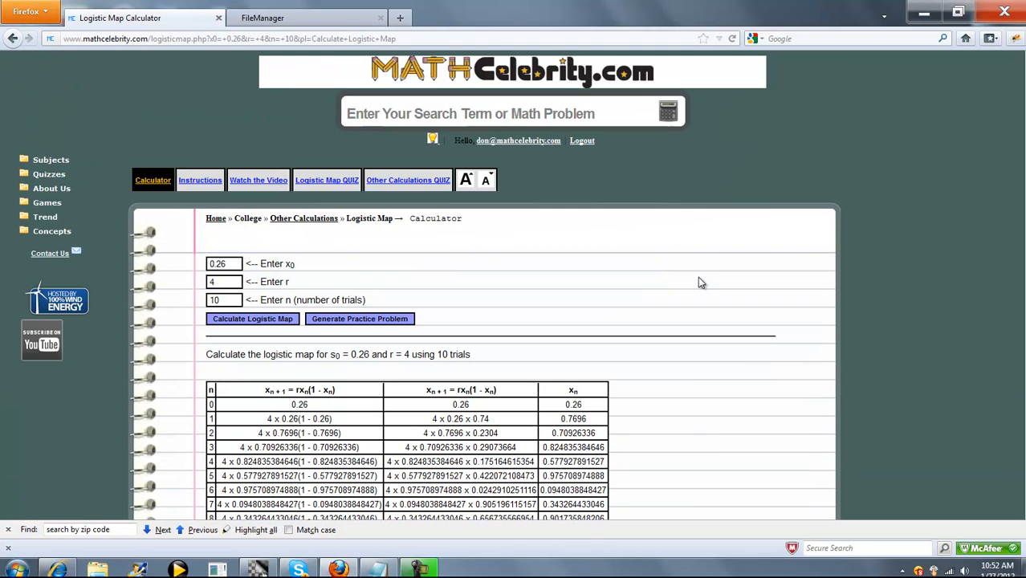
pyautogui.moveTo(449, 262)
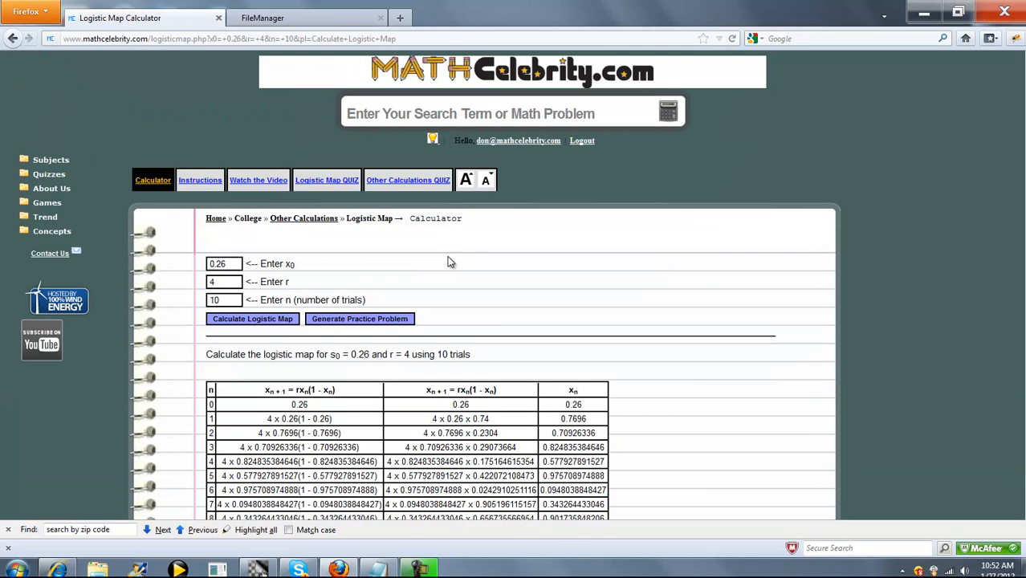